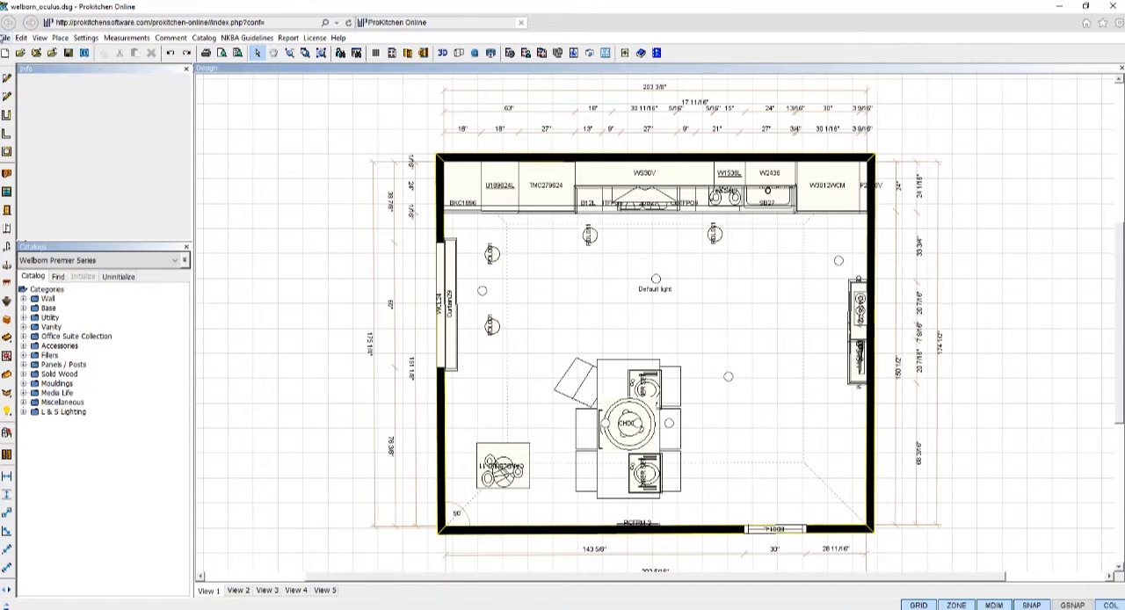
Choose the Oculus Rift .rvo export format from the File menu
left_click(7, 39)
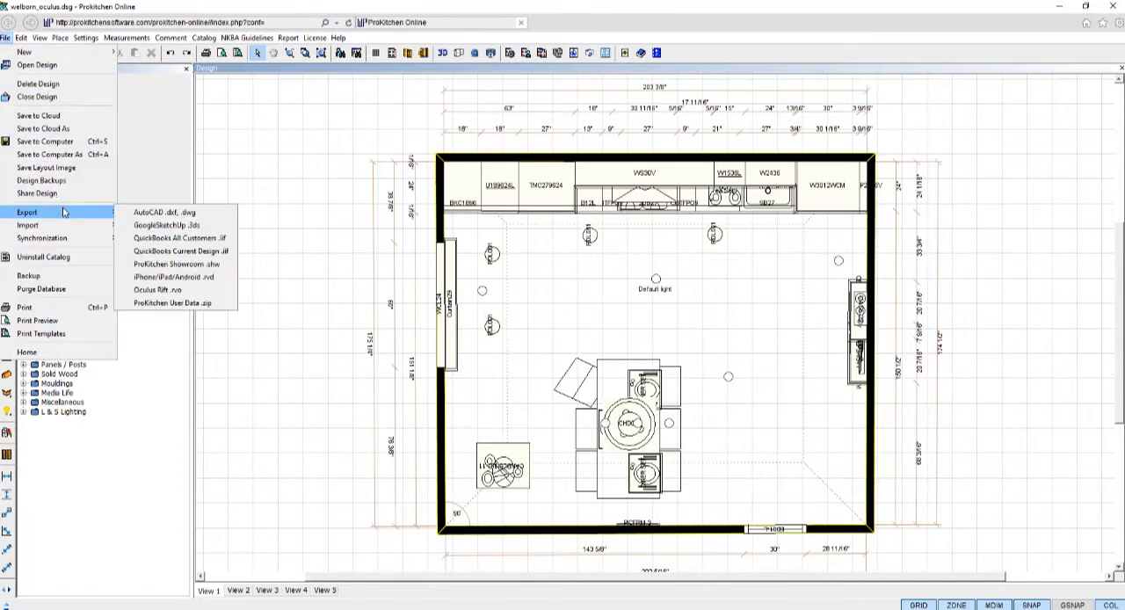
mouse_move(180, 250)
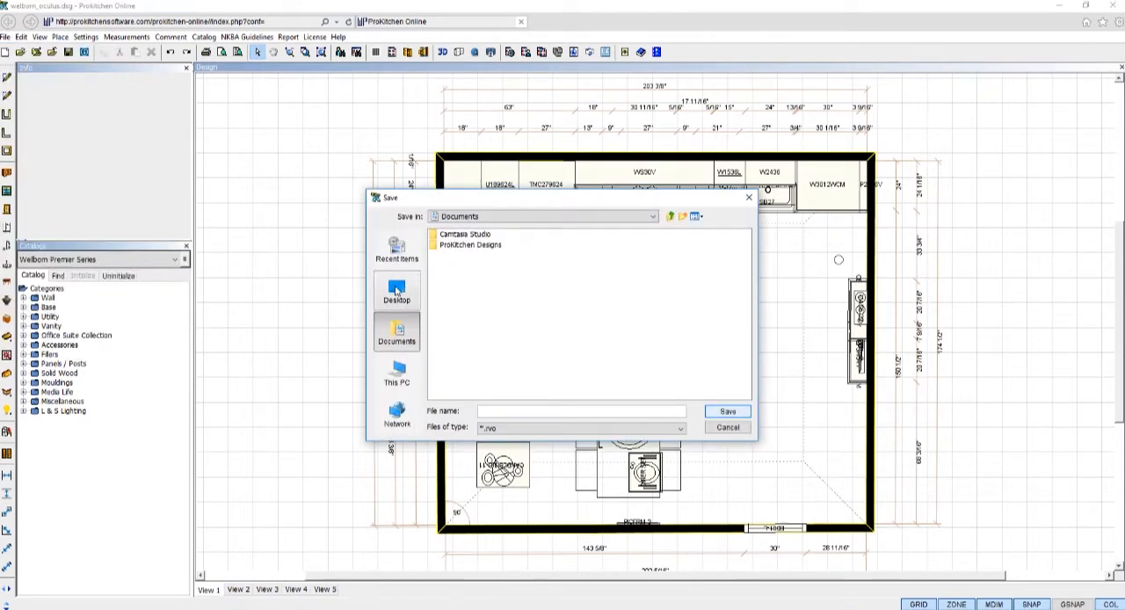
Save the .rvo export to the Desktop as 'Wellborn'
left_click(398, 290)
type("Welborn")
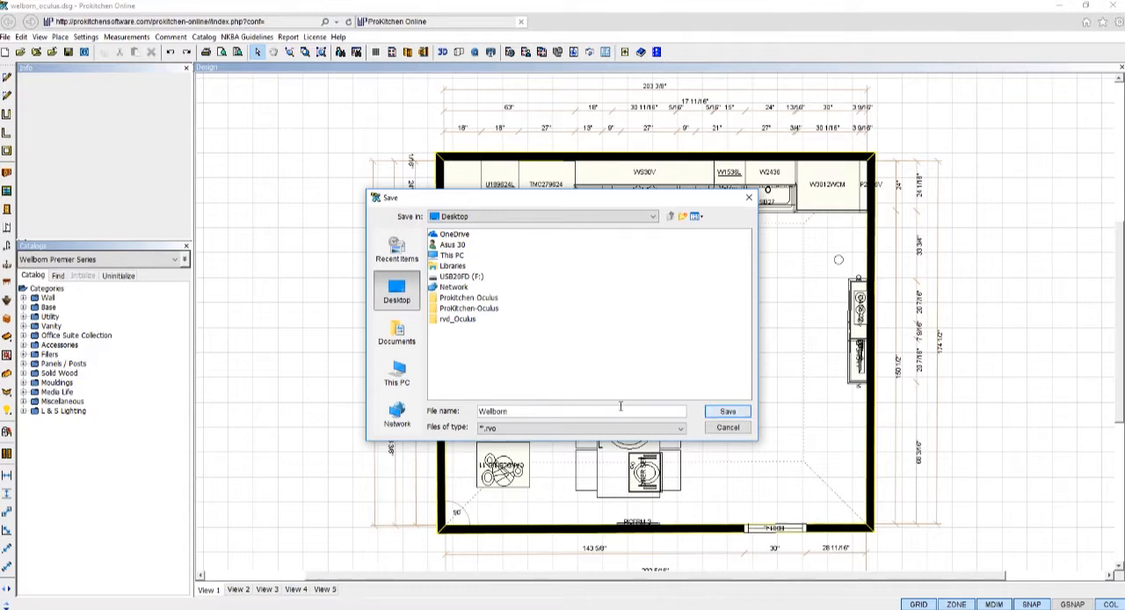
left_click(728, 412)
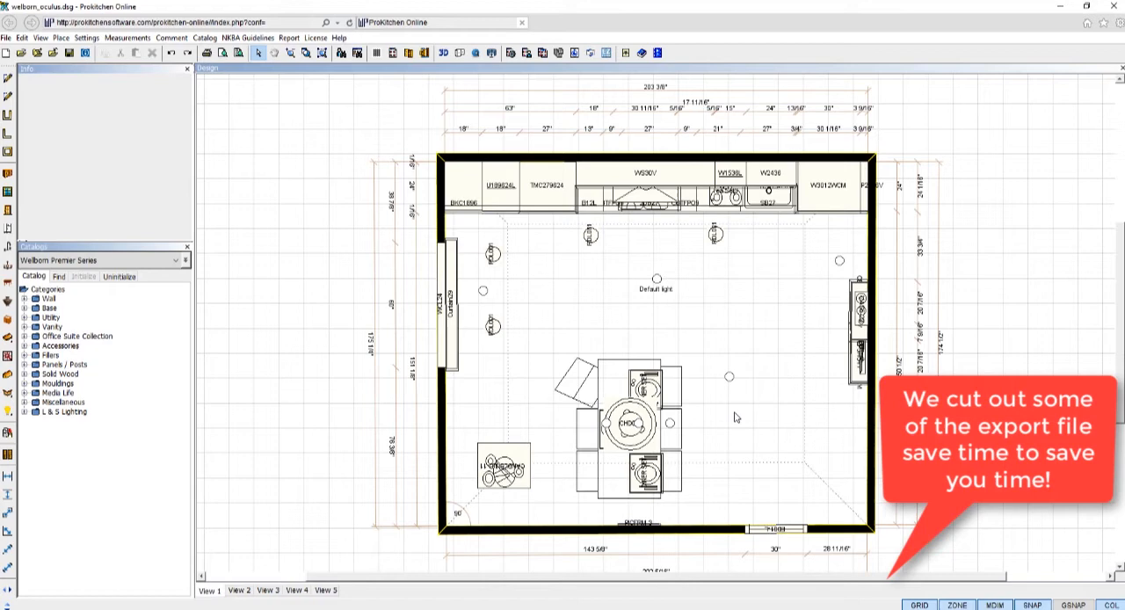
mouse_move(747, 390)
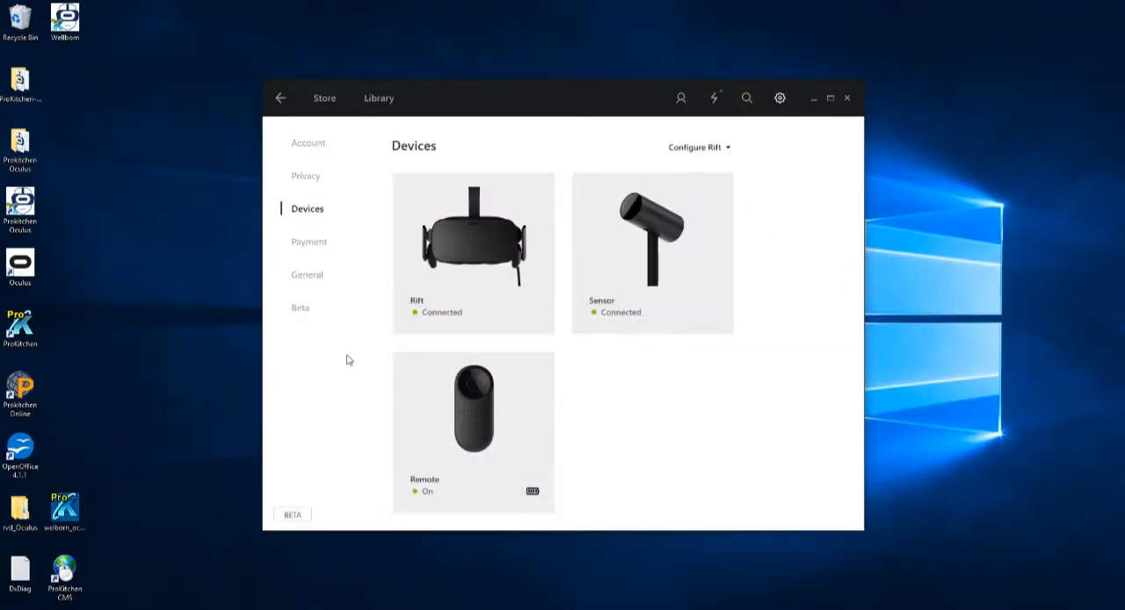
mouse_move(97, 169)
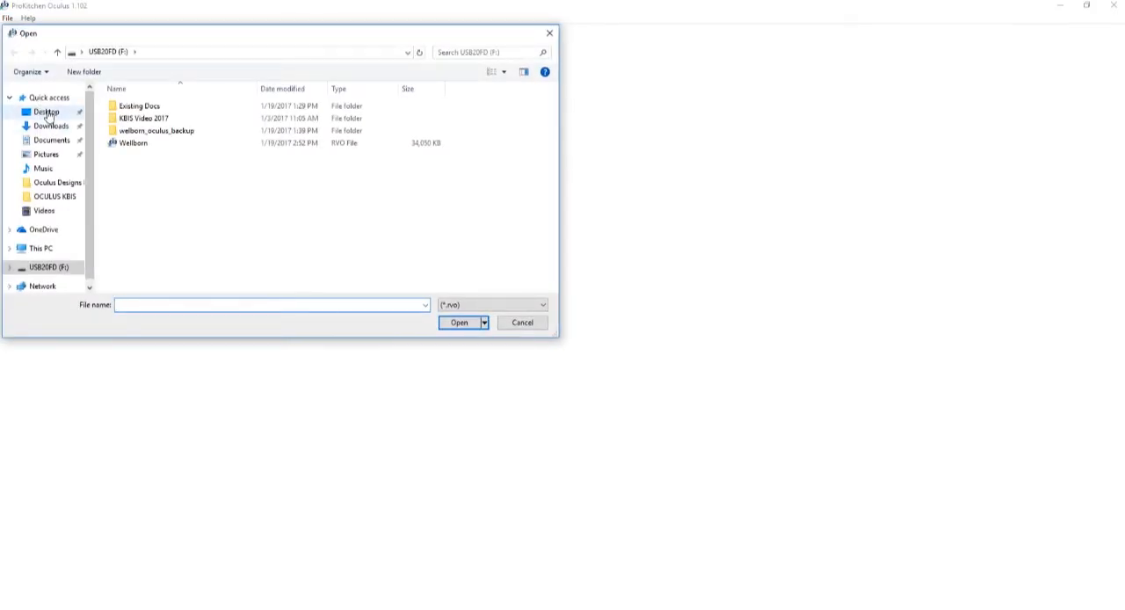
Select Wellborn.rvo on the Desktop in the Open dialog
left_click(45, 113)
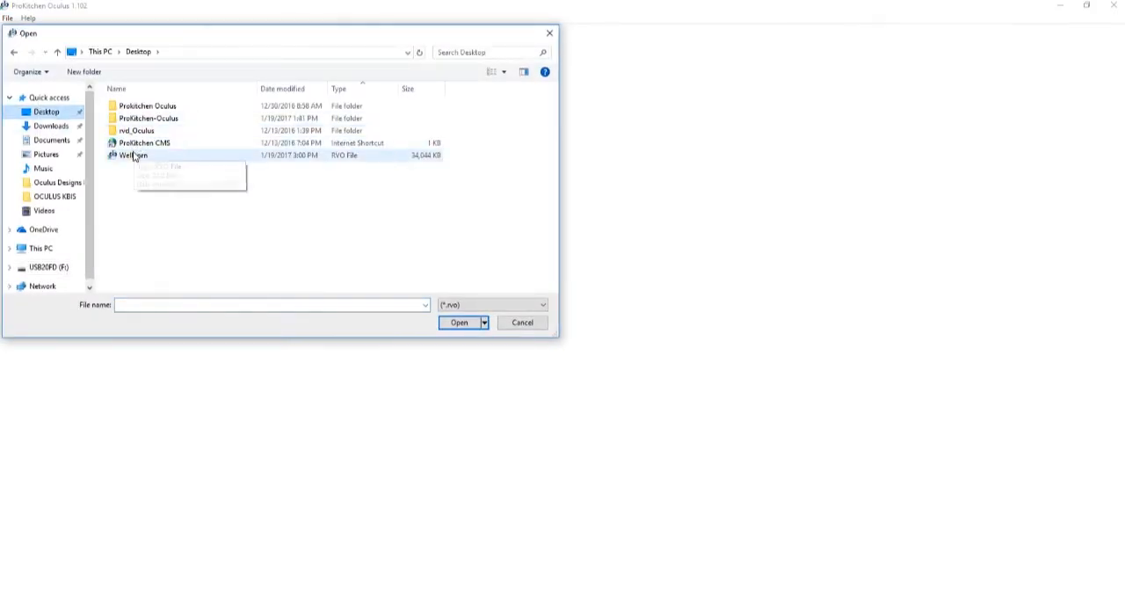
mouse_move(141, 155)
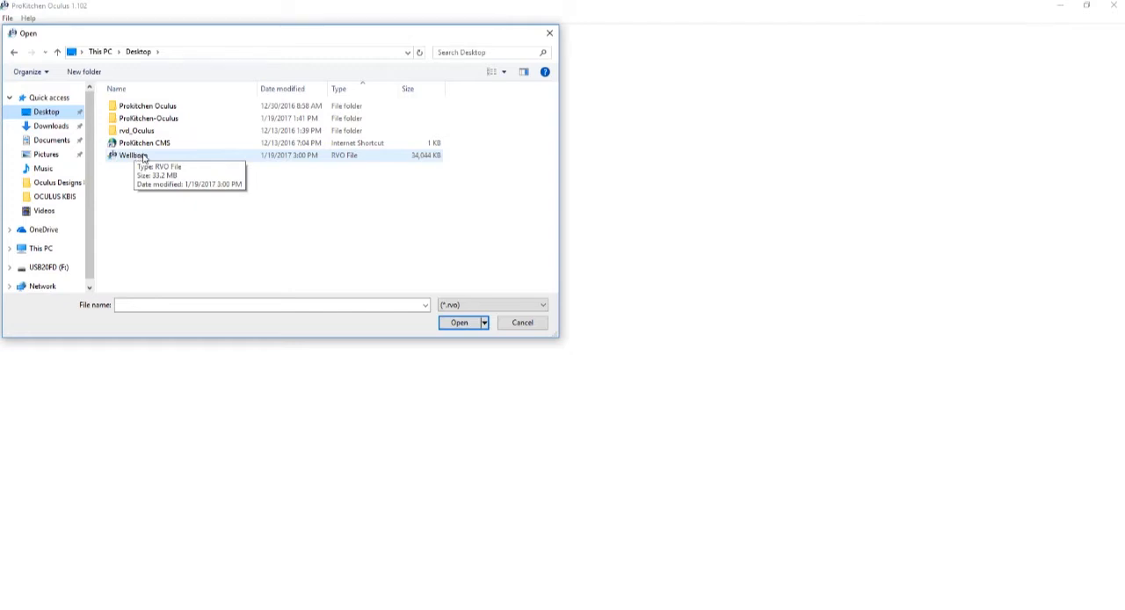
left_click(132, 155)
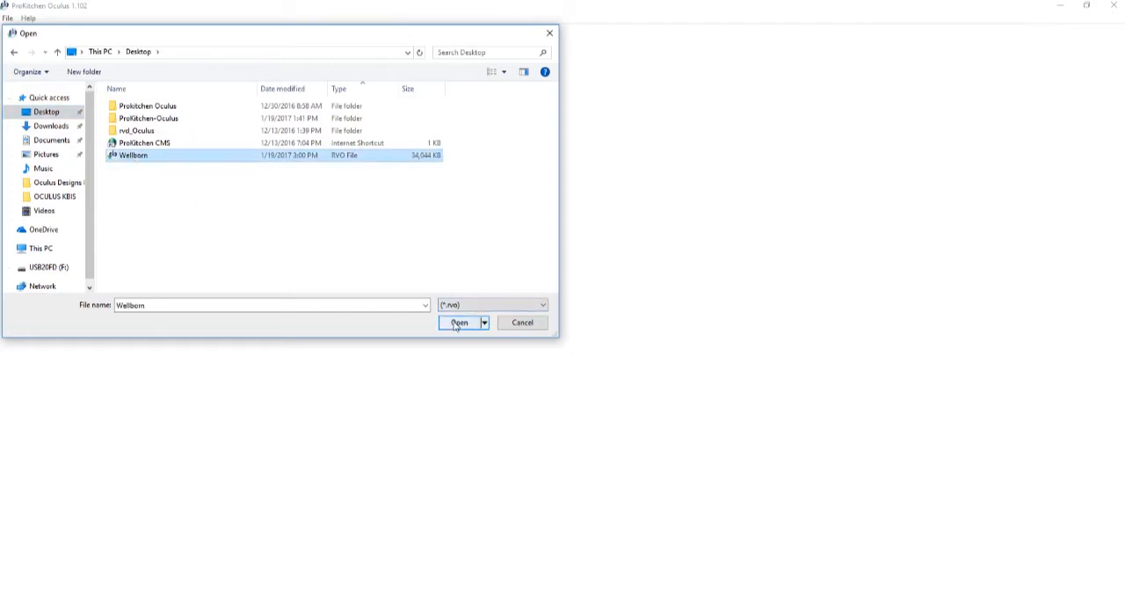